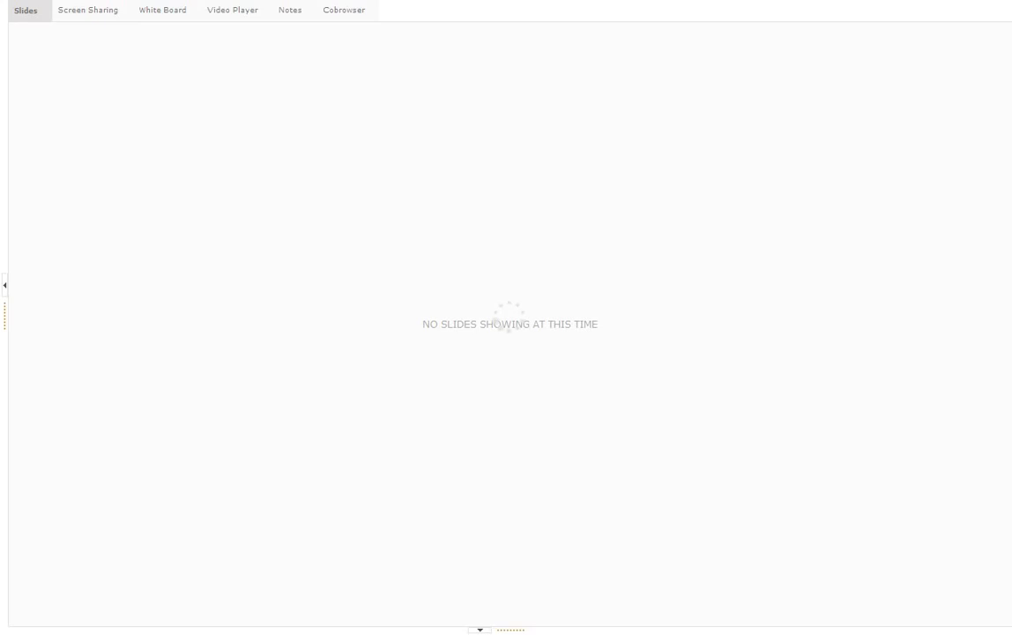
Present the annotated TradingView chart with entry, stop and target lines via Screen Sharing
click(87, 11)
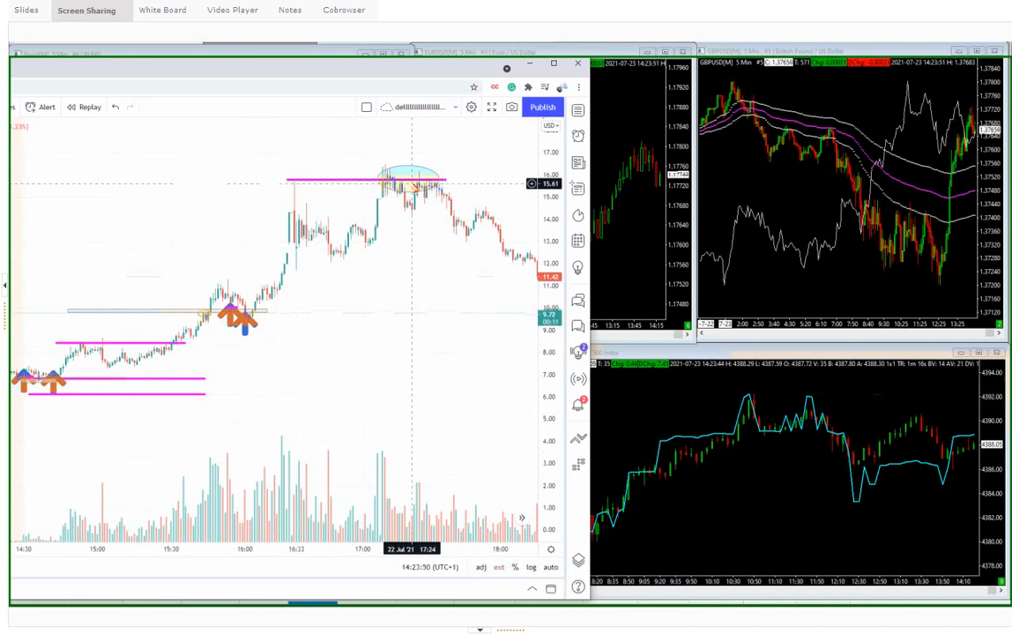
mouse_move(313, 253)
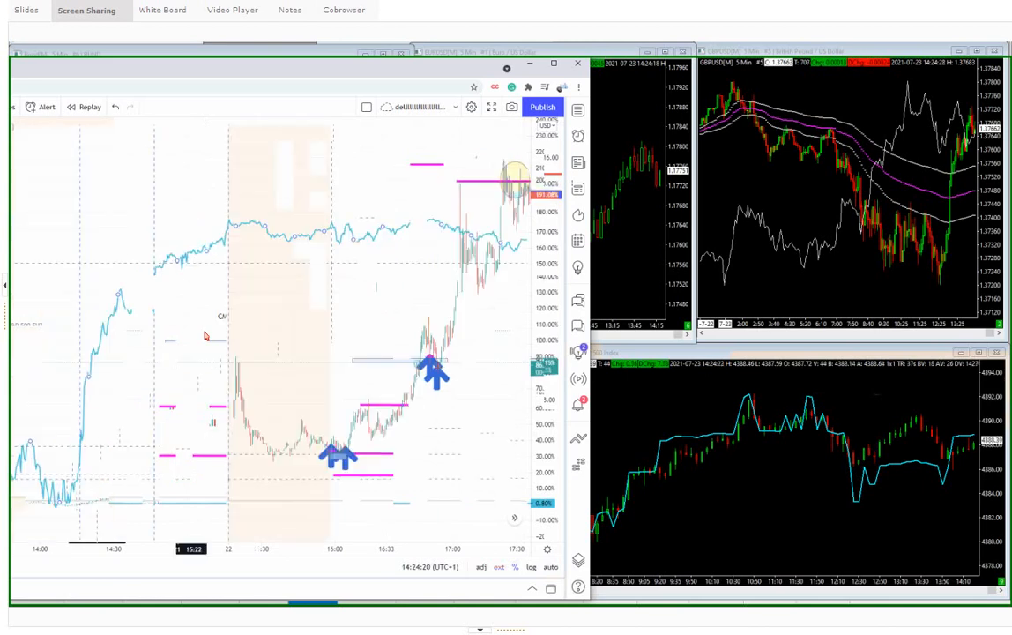
mouse_move(342, 268)
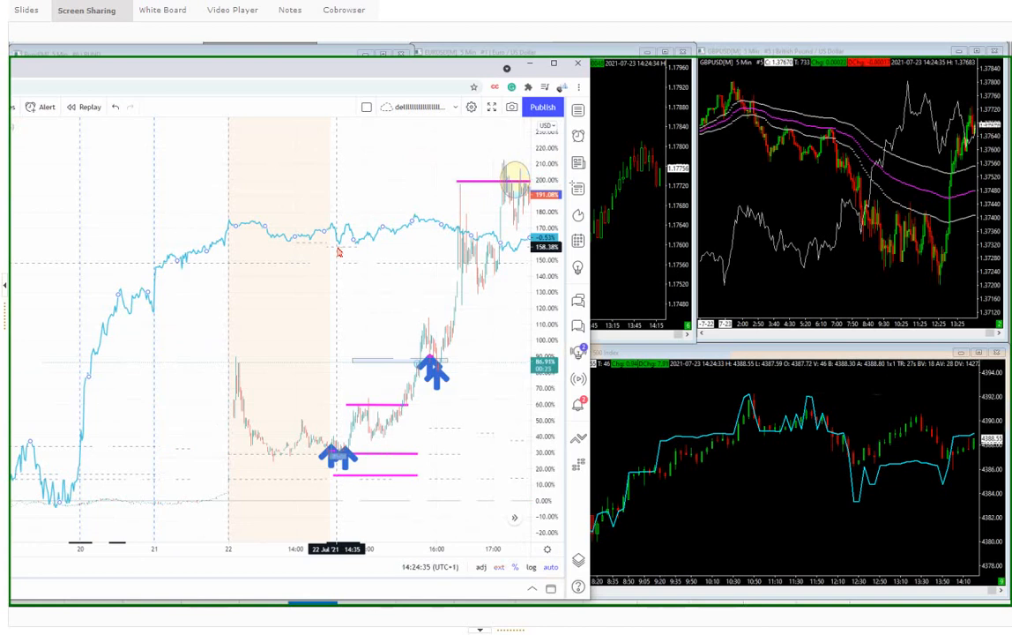
mouse_move(378, 300)
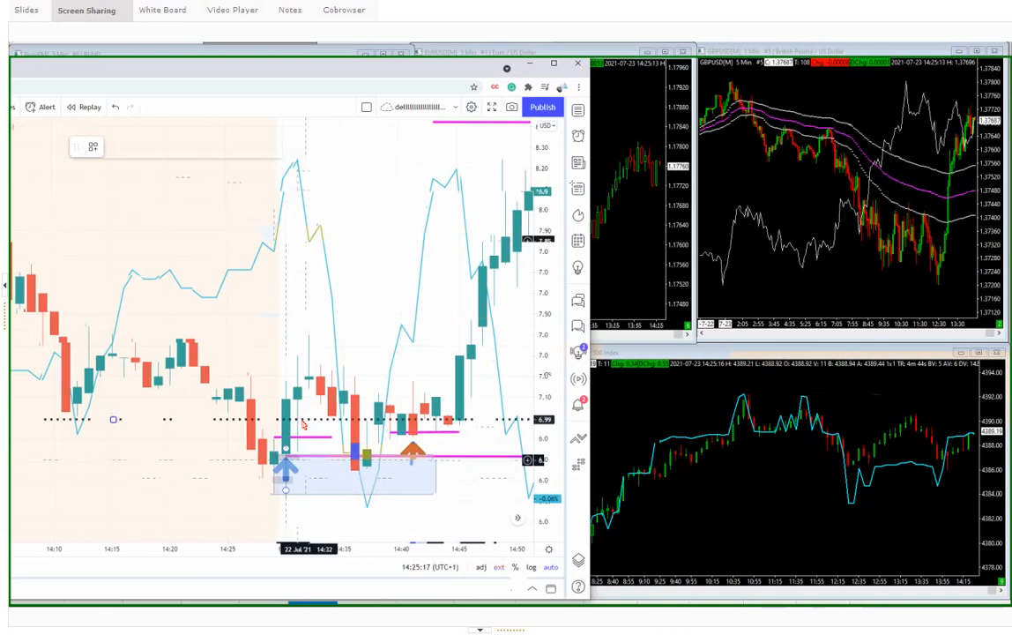
mouse_move(300, 174)
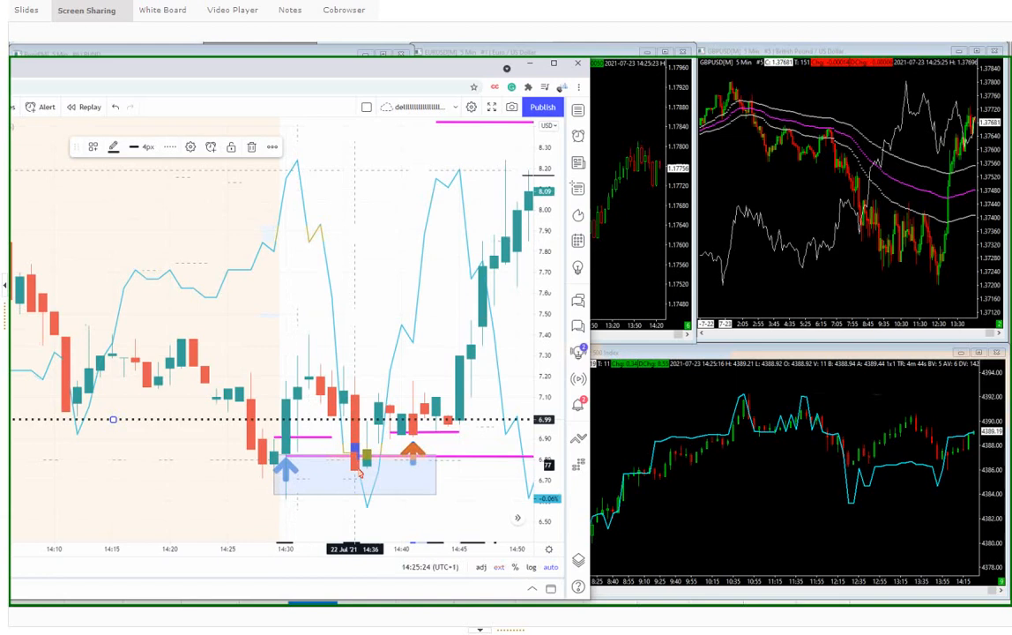
mouse_move(370, 483)
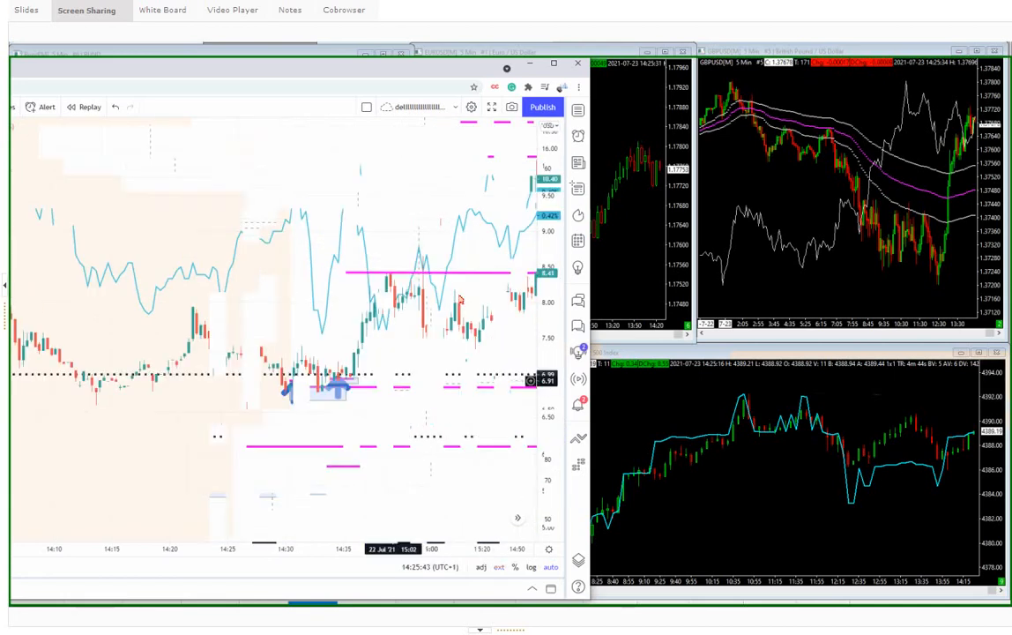
mouse_move(149, 450)
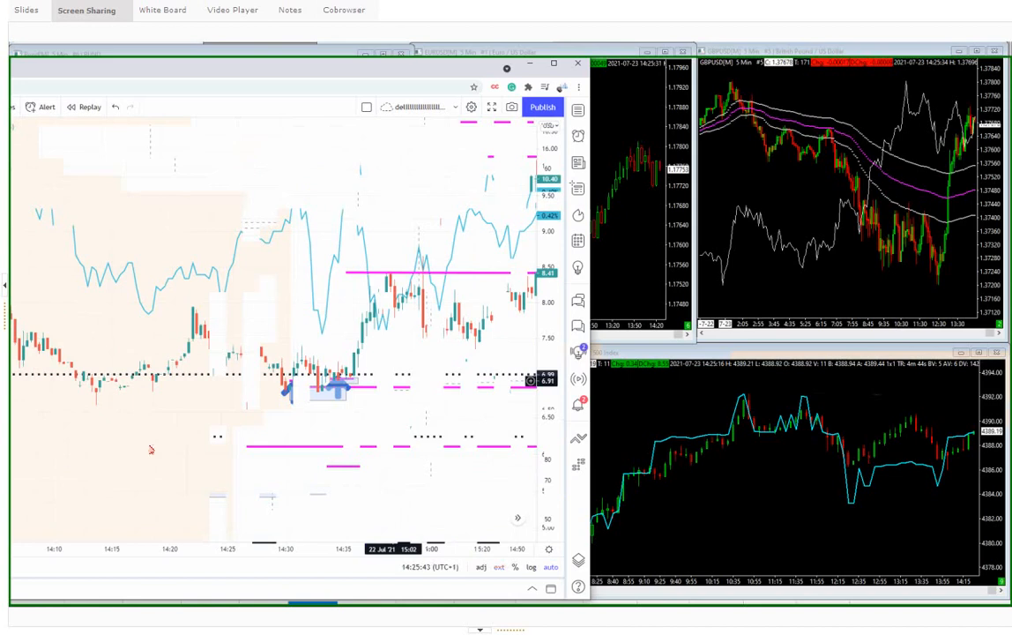